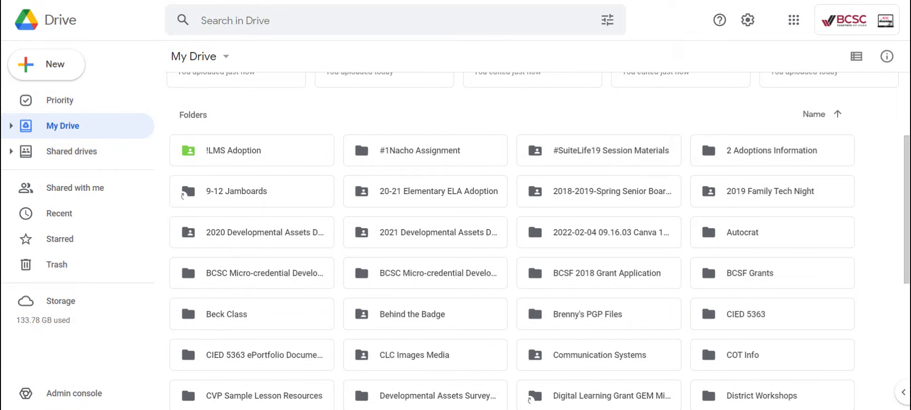
mouse_move(115, 61)
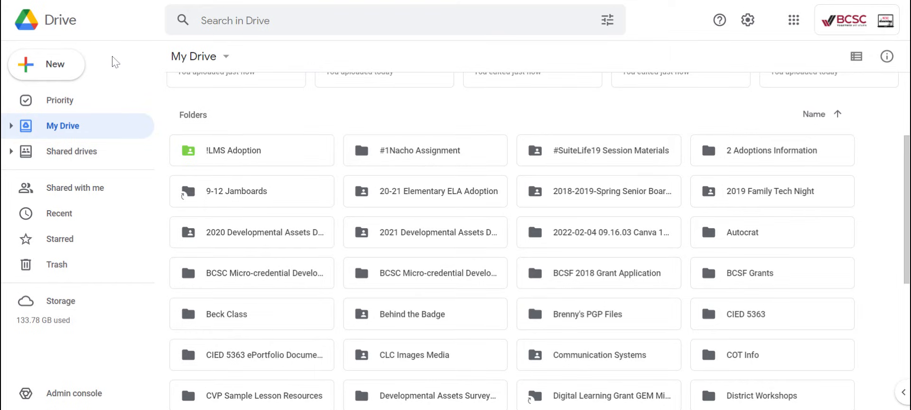
mouse_move(118, 354)
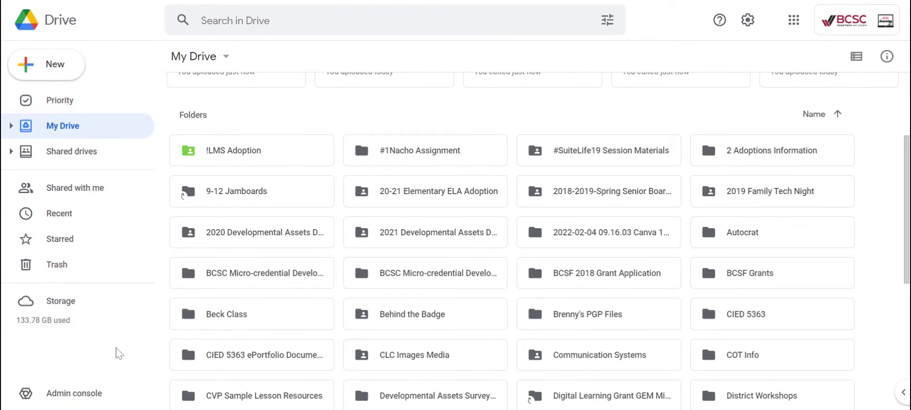
mouse_move(75, 188)
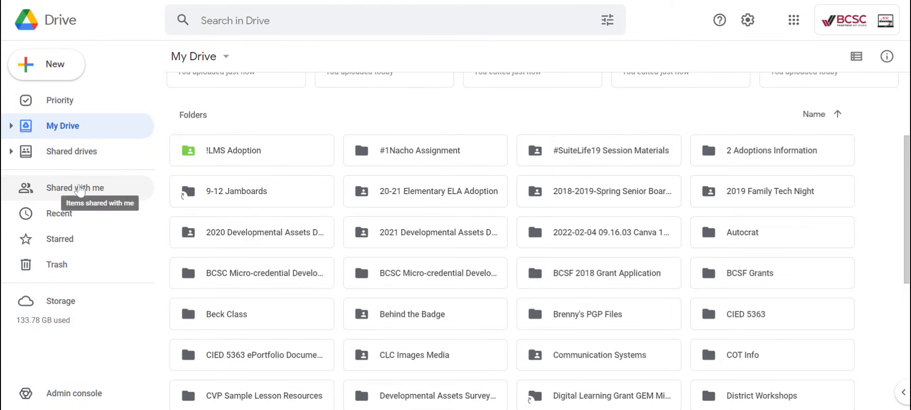
- Show the Shared with me view listing files others have shared with you
click(75, 188)
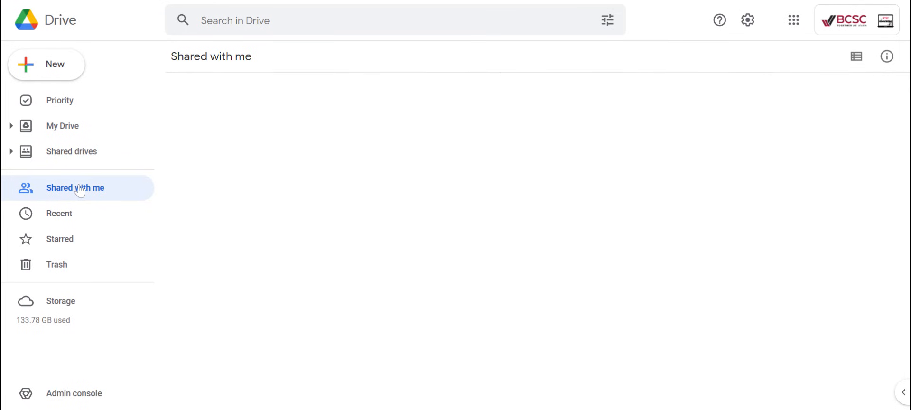
click(75, 188)
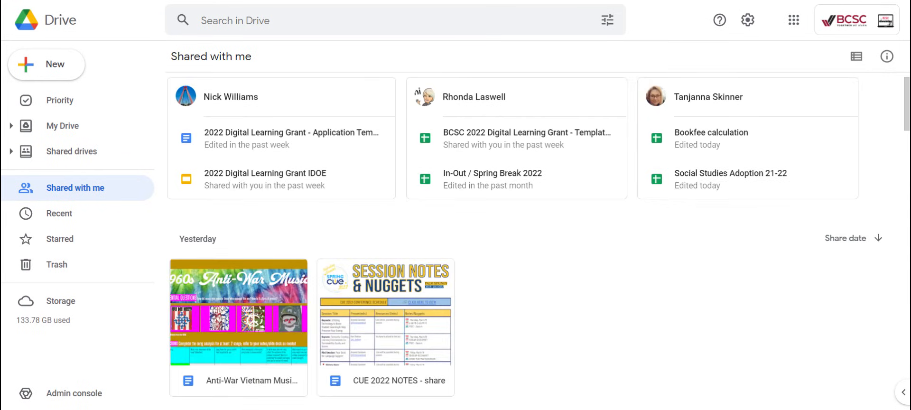
mouse_move(468, 84)
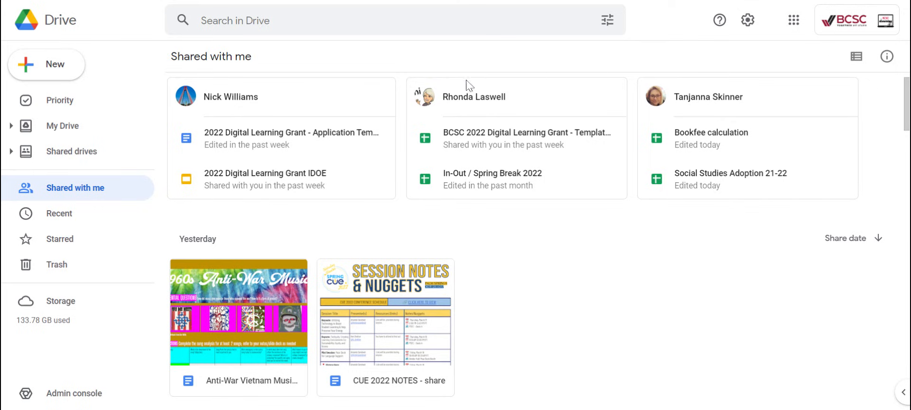
mouse_move(786, 141)
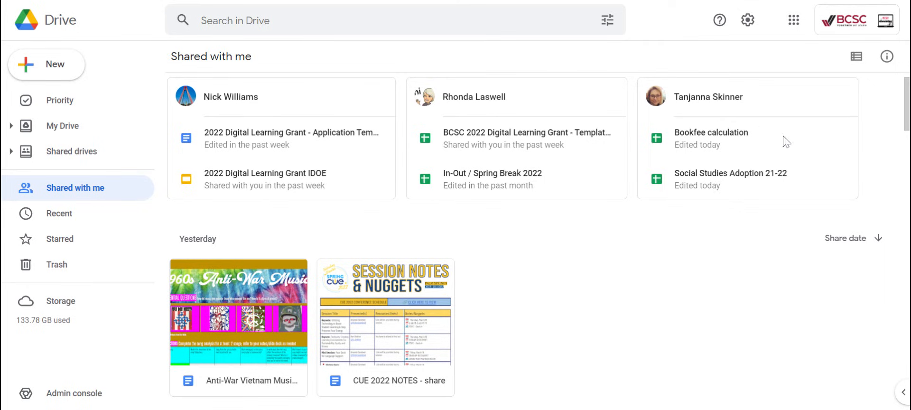
scroll(down, 3)
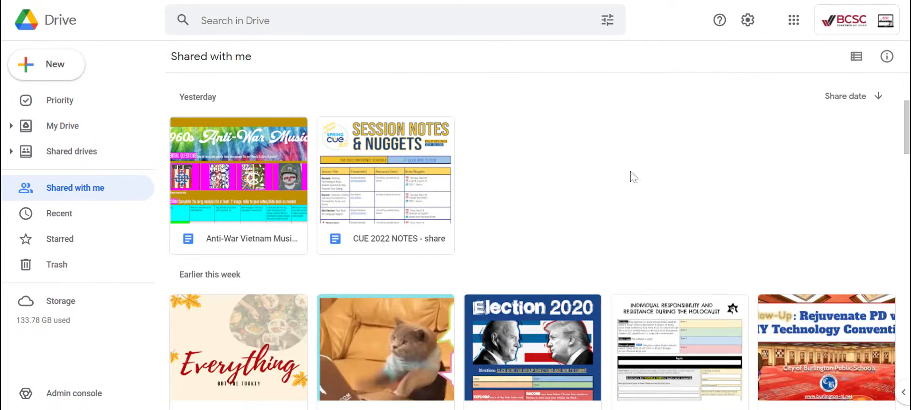
scroll(down, 3)
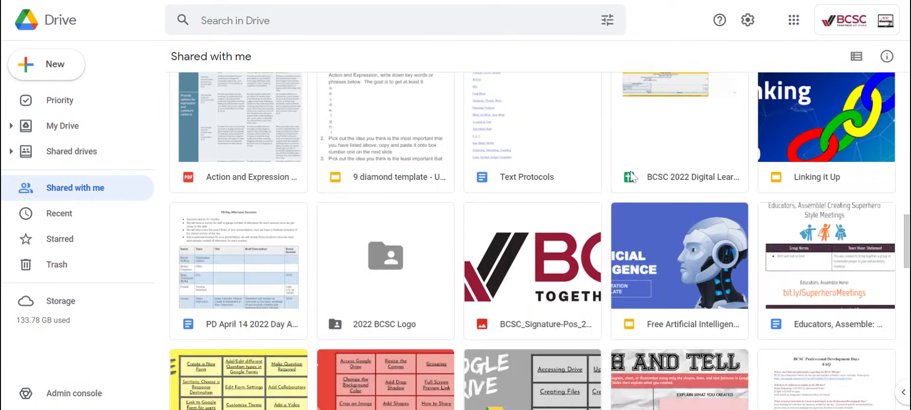
scroll(down, 3)
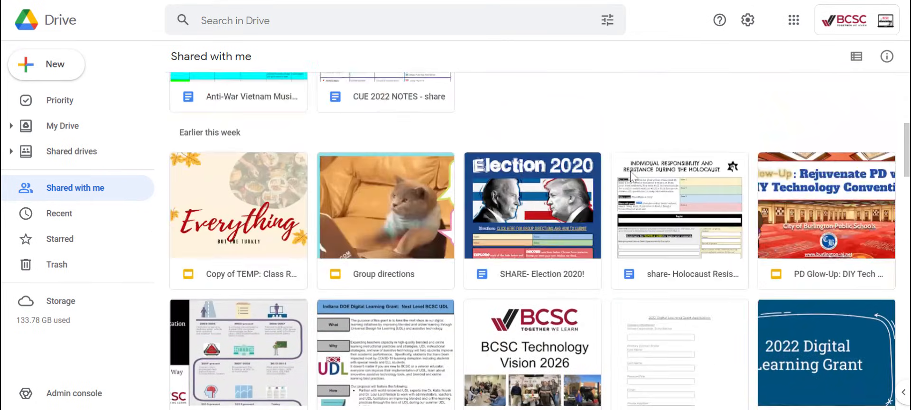
scroll(up, 3)
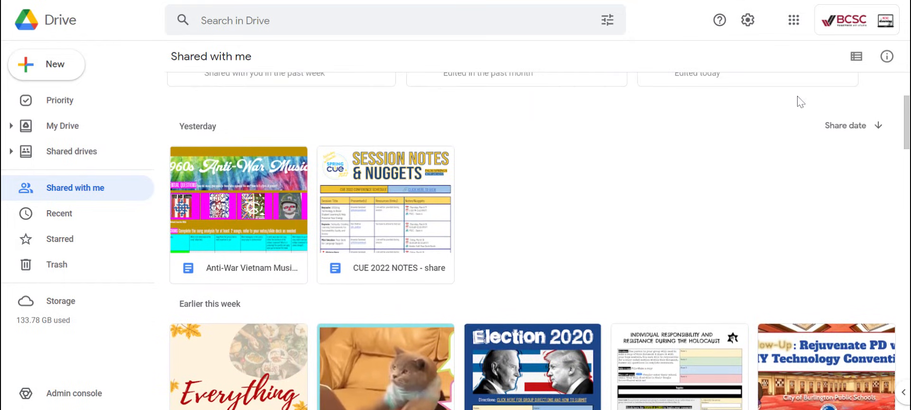
mouse_move(880, 191)
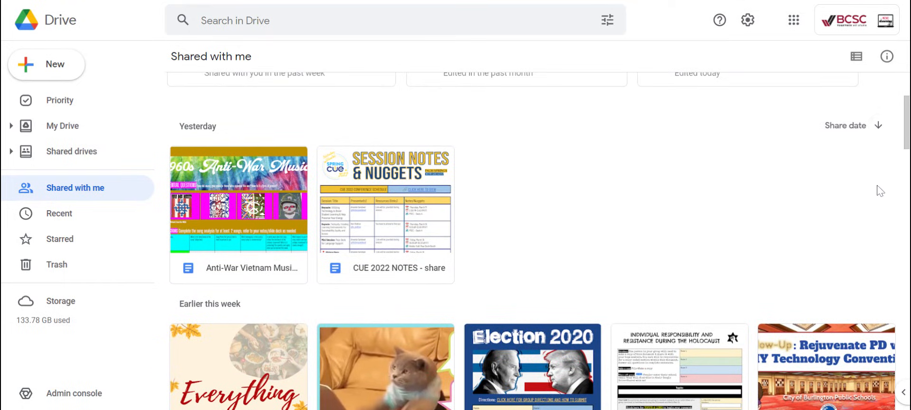
mouse_move(360, 133)
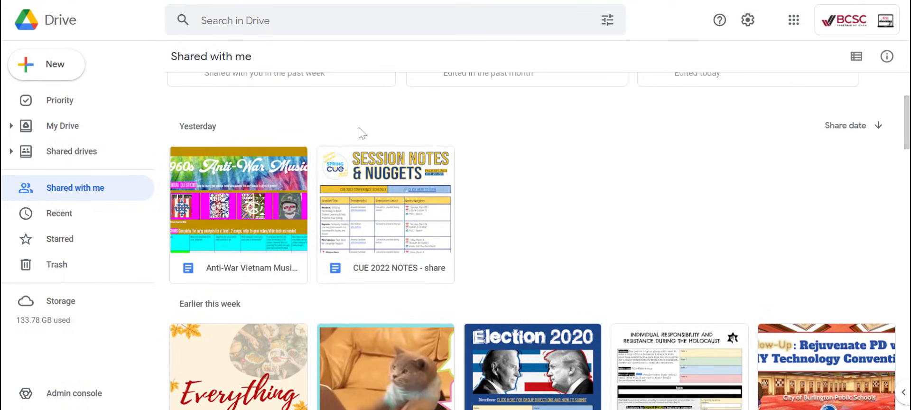
scroll(down, 3)
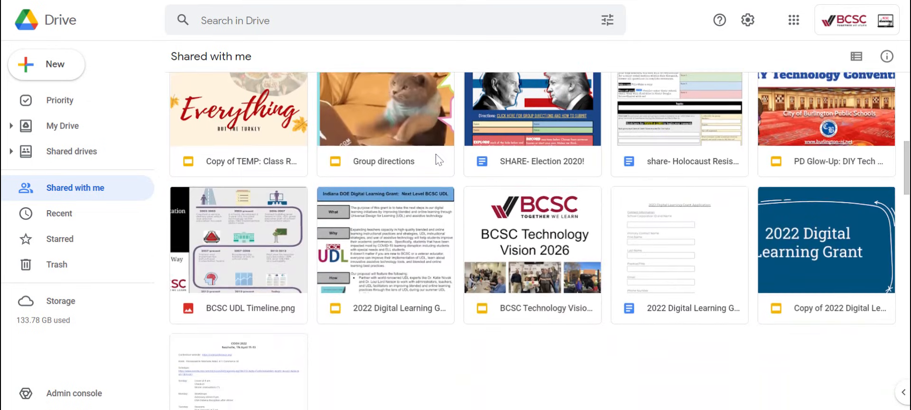
mouse_move(535, 362)
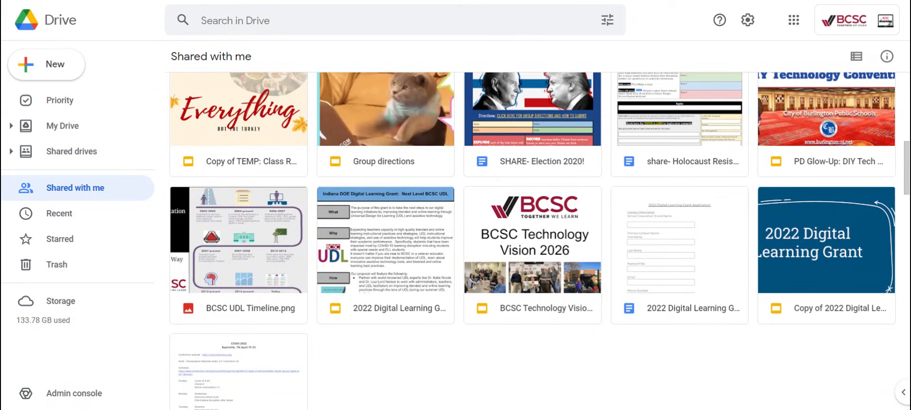
scroll(up, 3)
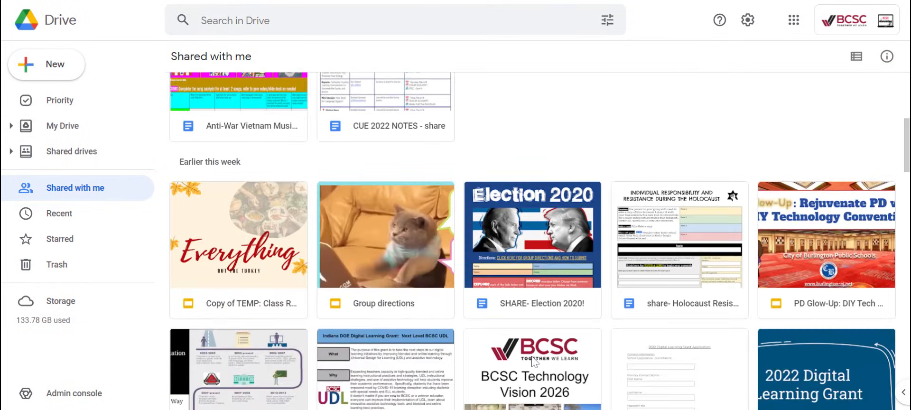
scroll(down, 3)
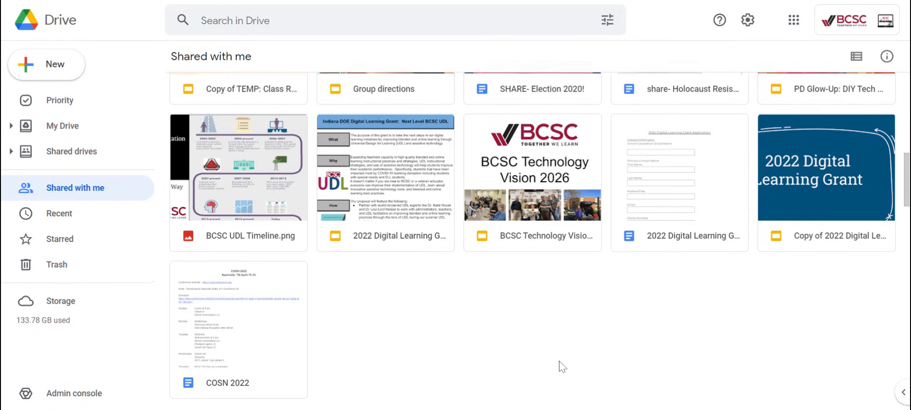
scroll(down, 3)
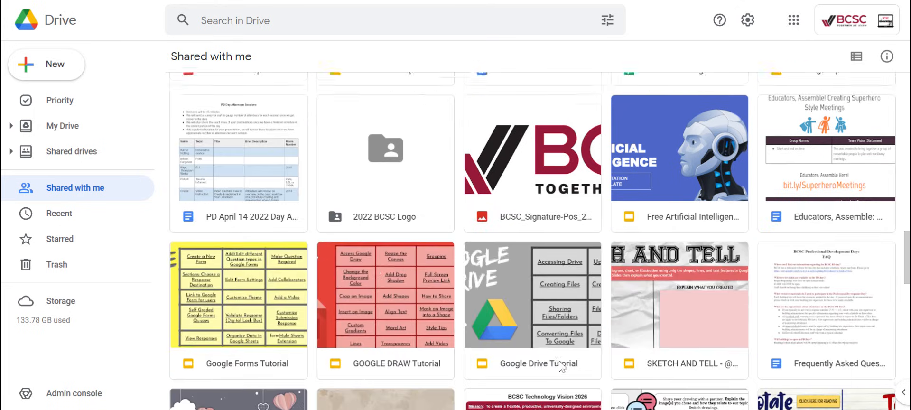
scroll(down, 3)
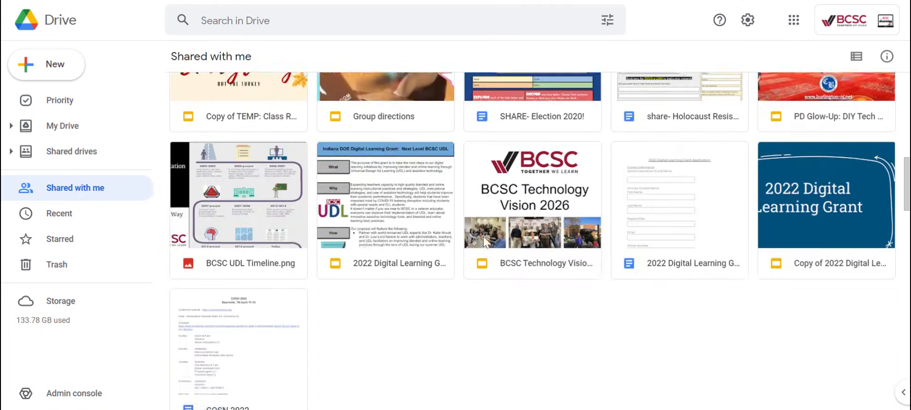
scroll(up, 3)
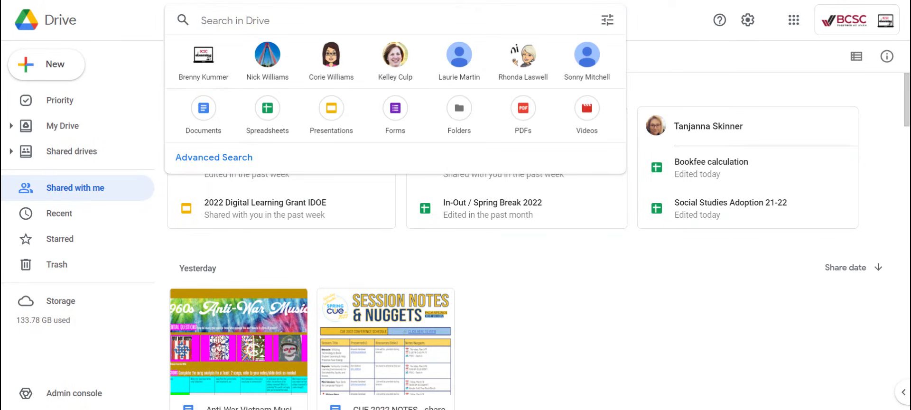
mouse_move(395, 57)
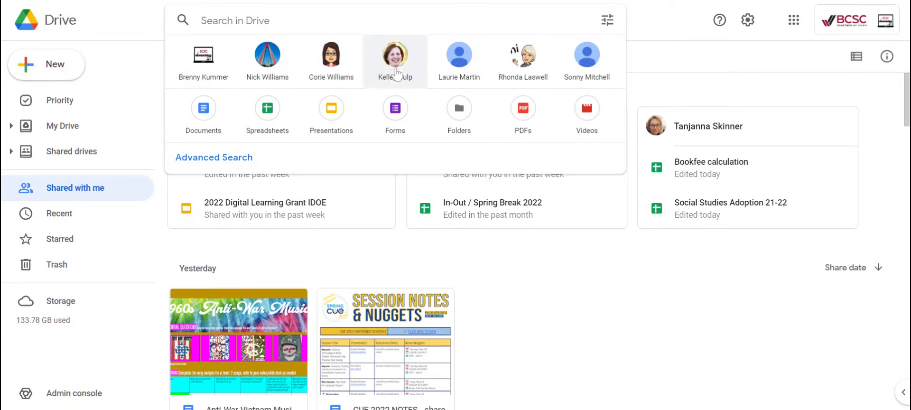
mouse_move(226, 171)
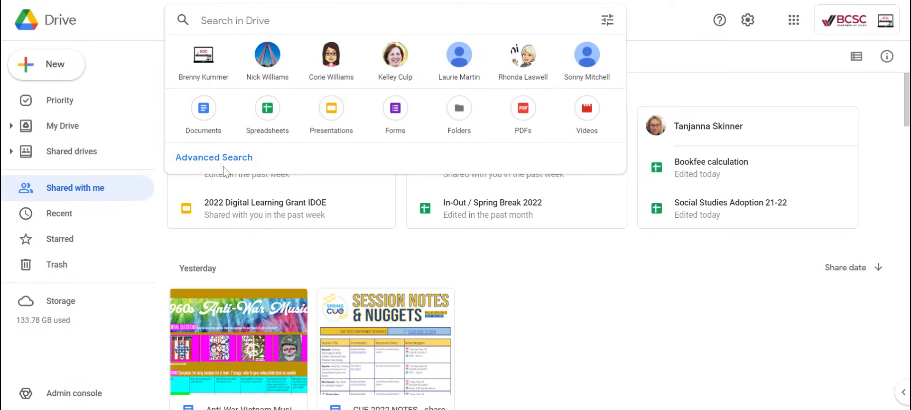
- Bring up Drive's advanced search form with type, owner, location, date and name filters
click(214, 158)
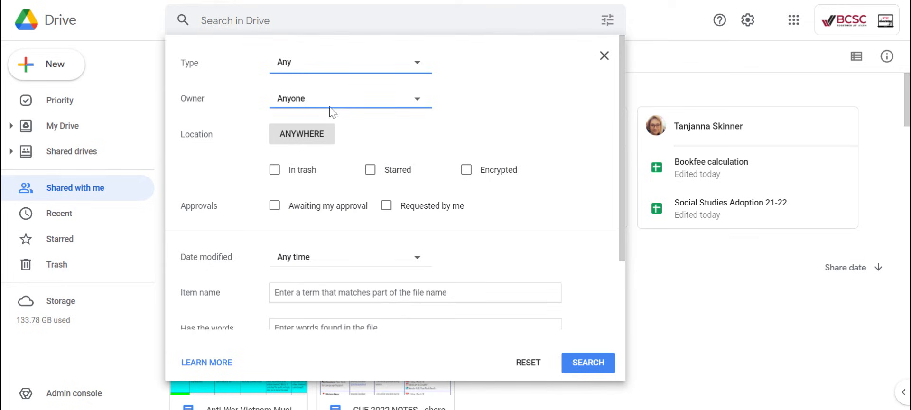
click(349, 98)
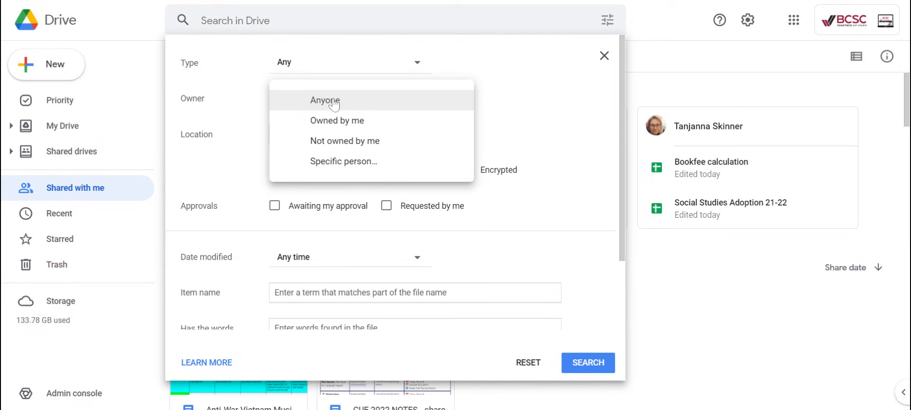
click(326, 99)
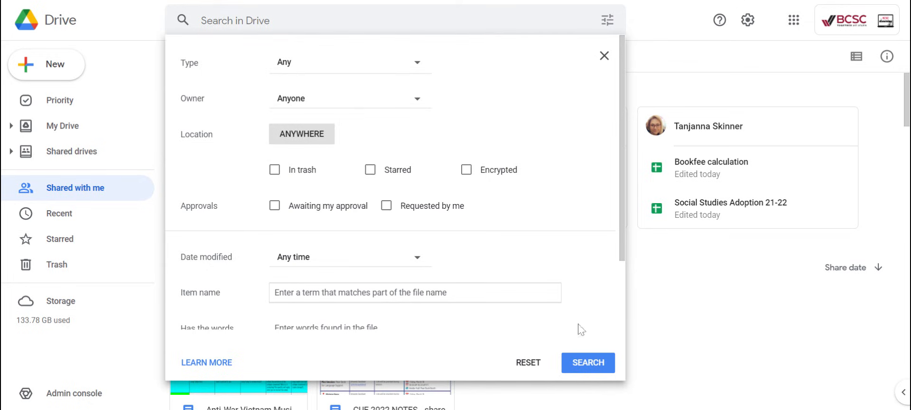
mouse_move(590, 204)
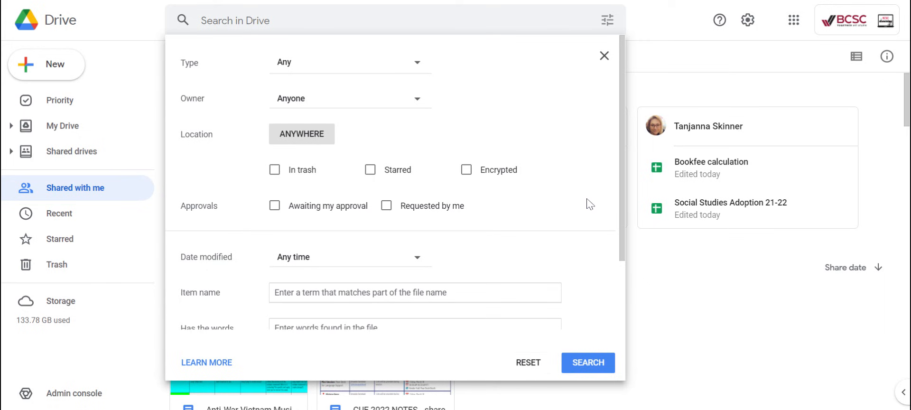
- Dismiss the advanced search form without searching, returning to Shared with me
click(604, 56)
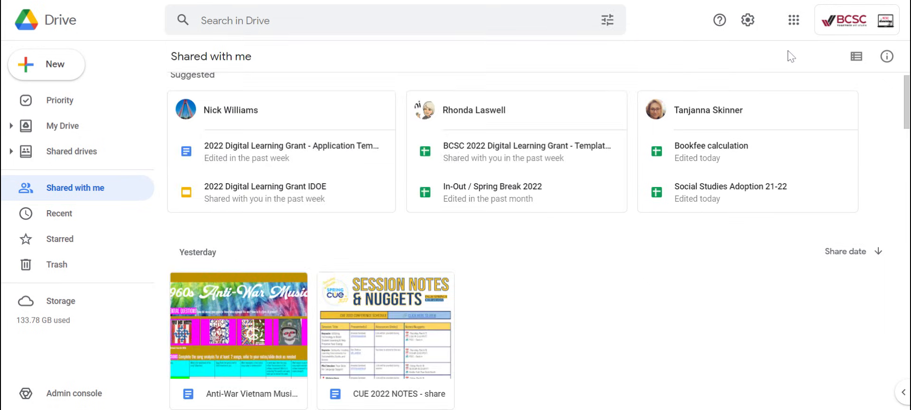
mouse_move(568, 273)
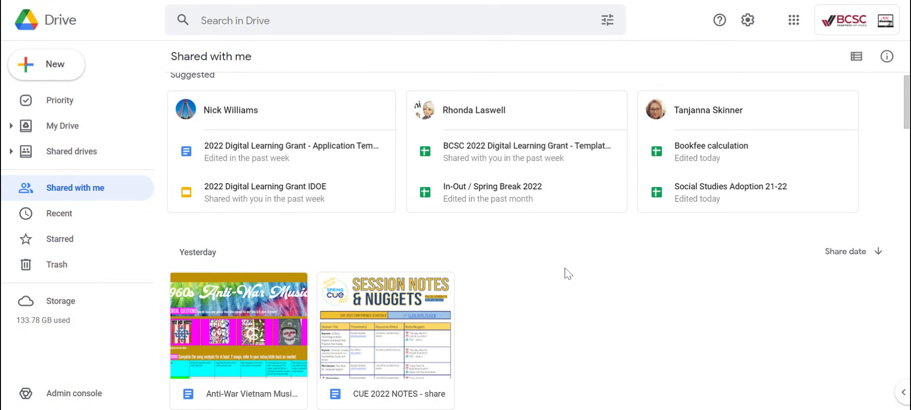
mouse_move(755, 5)
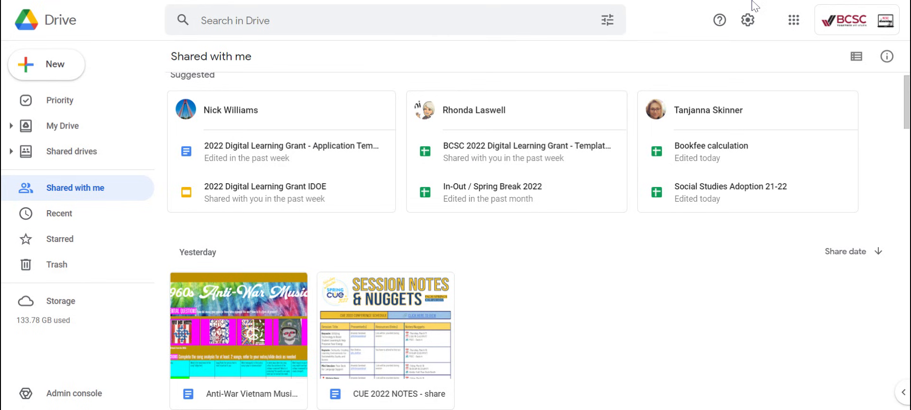